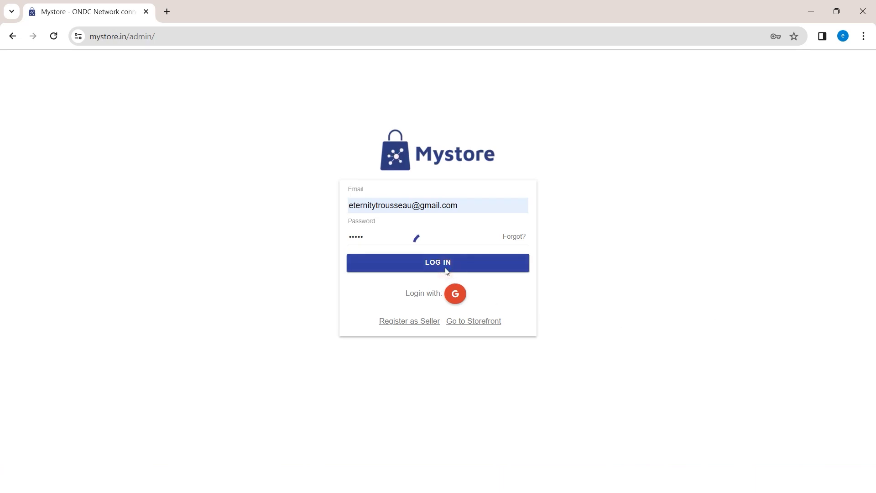
Log in with the pre-filled seller email and password to reach the dashboard.
left_click(437, 262)
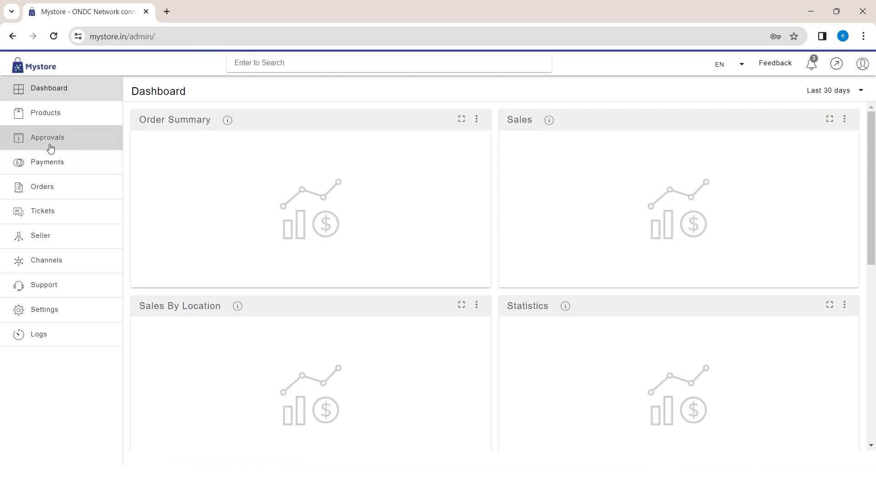
View the Approvals list and the summary of approved product addition AP-29277.
left_click(48, 138)
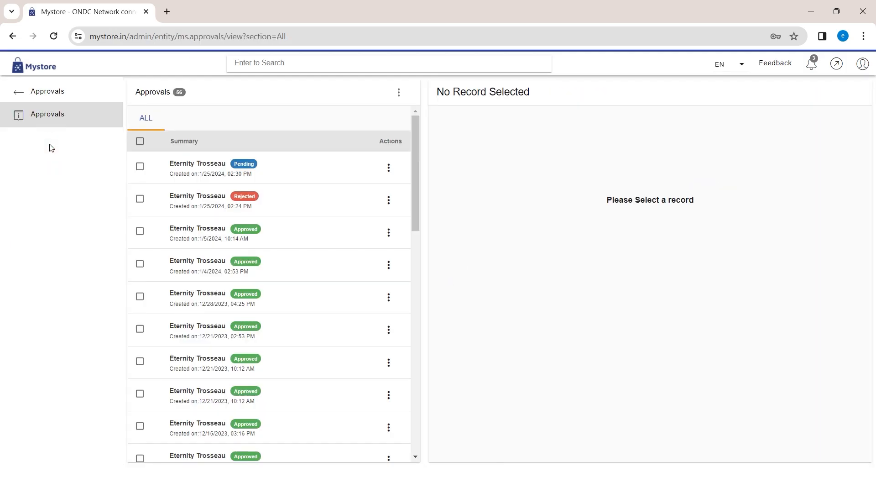
mouse_move(179, 143)
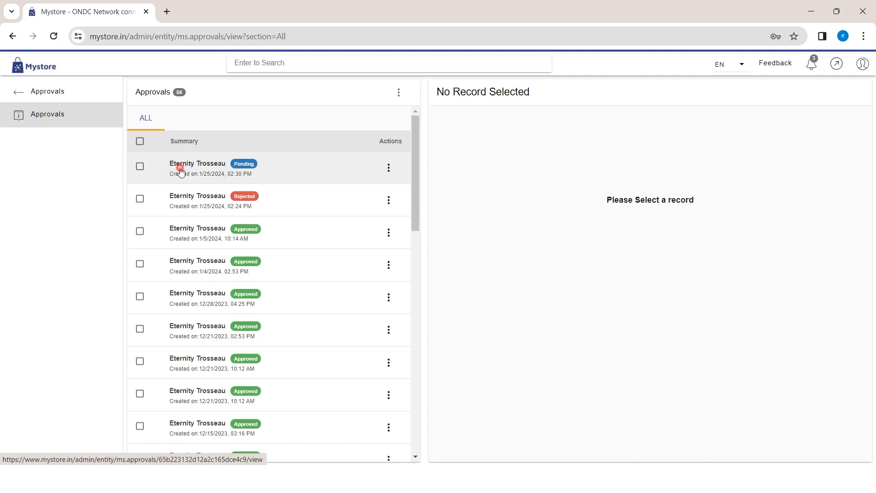
left_click(197, 232)
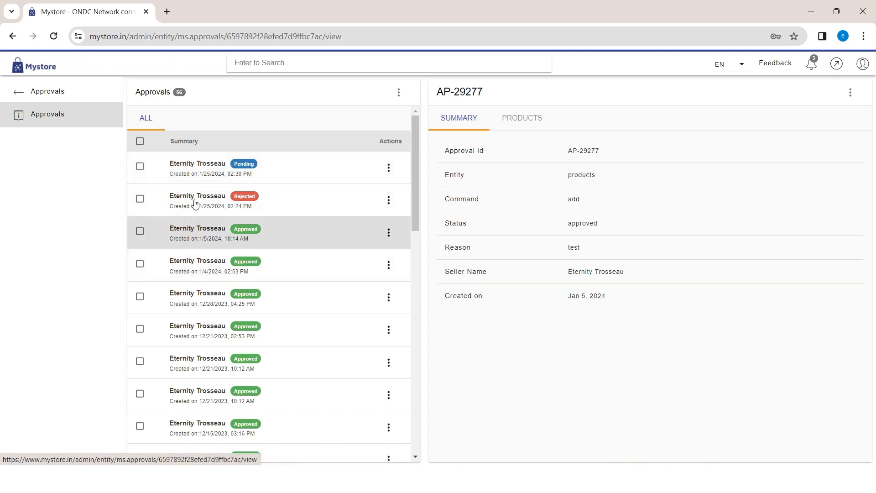
Review rejected approval AP-32040's reason and start resubmitting Black Wool Woven Shawl for review.
left_click(197, 200)
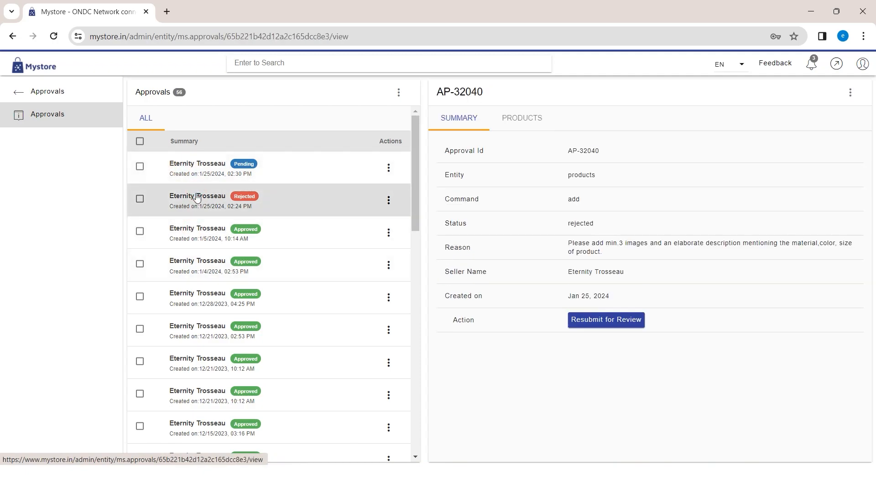
mouse_move(232, 203)
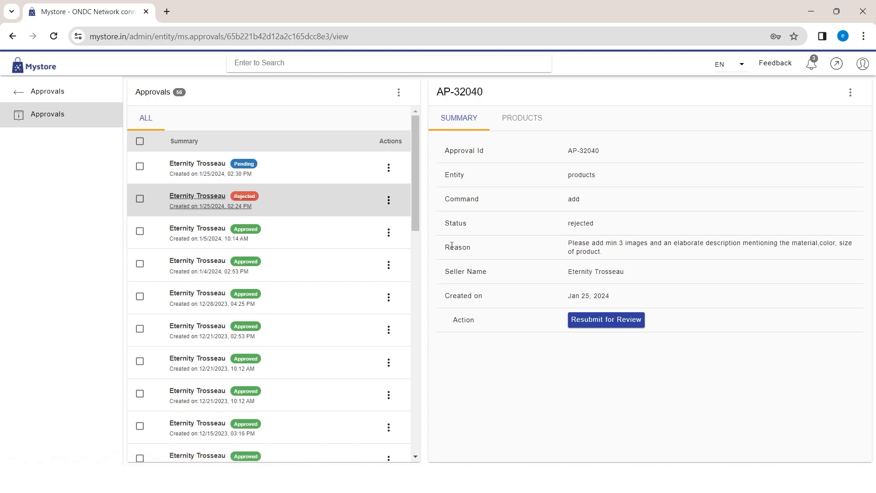
double_click(456, 246)
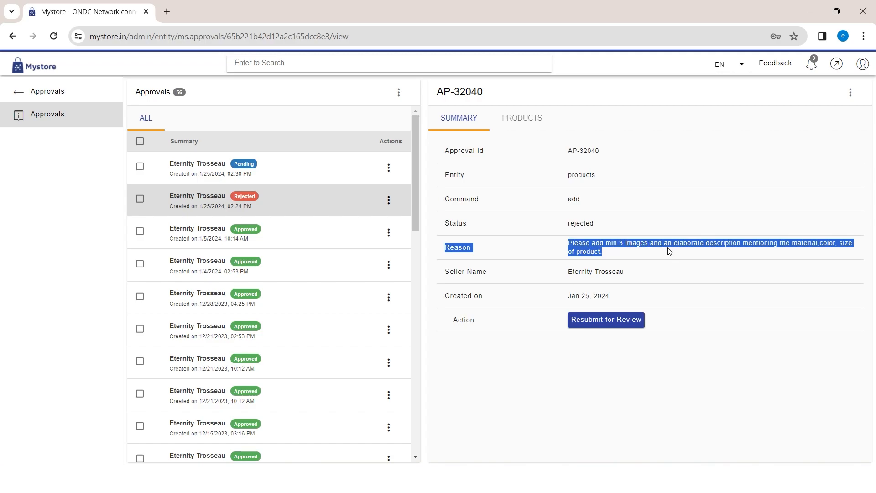
left_click(520, 117)
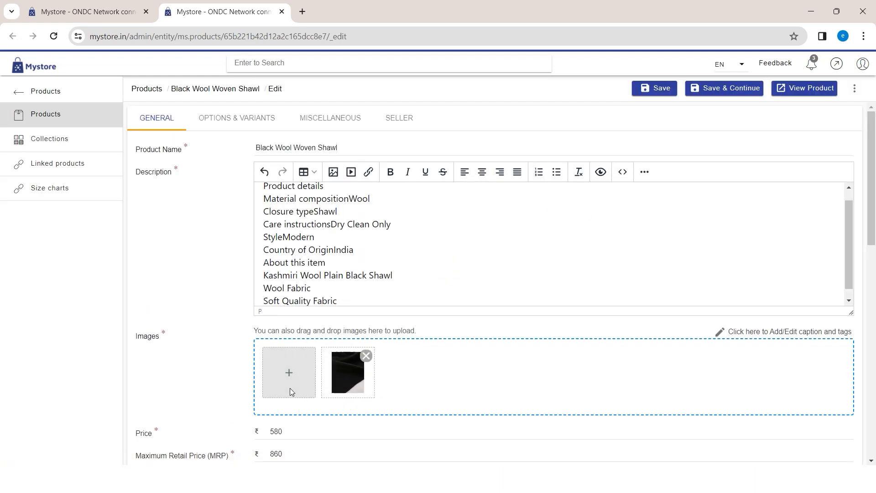
Add two images from the Pictures folder to the shawl and save to resubmit it.
left_click(289, 372)
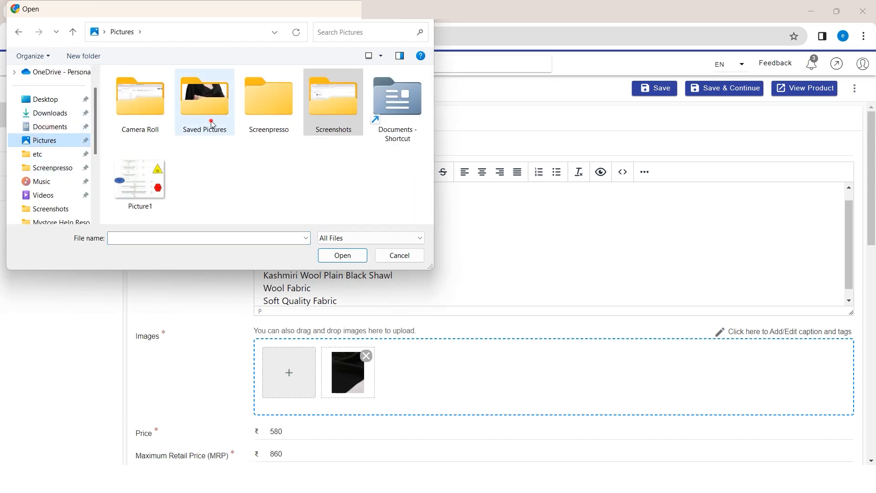
left_click(341, 254)
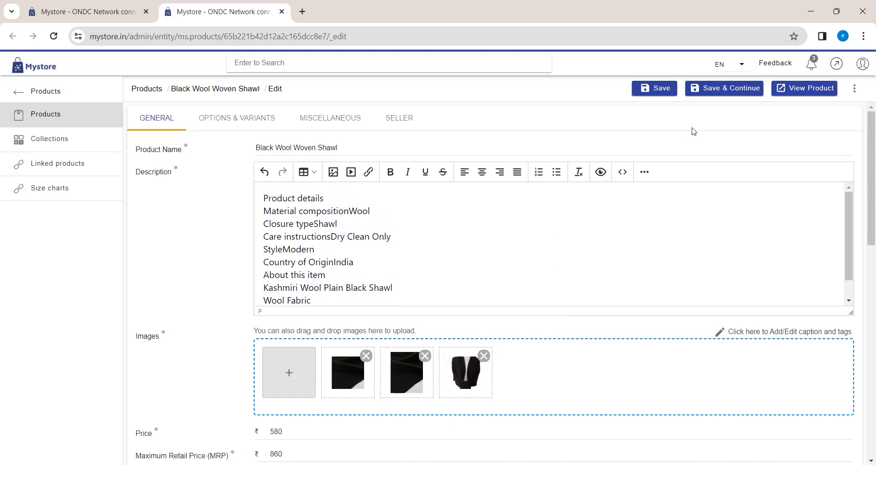
left_click(653, 88)
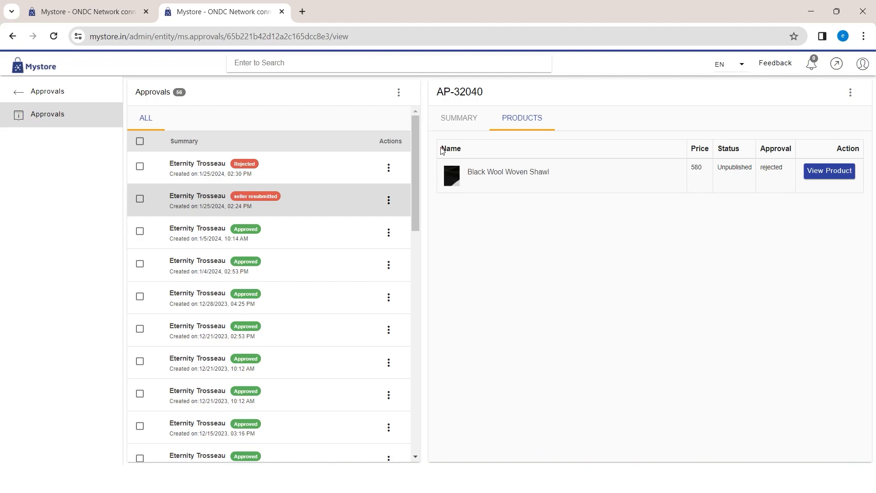
View AP-32040's summary showing status seller_resubmitted with reason 'test'.
left_click(459, 118)
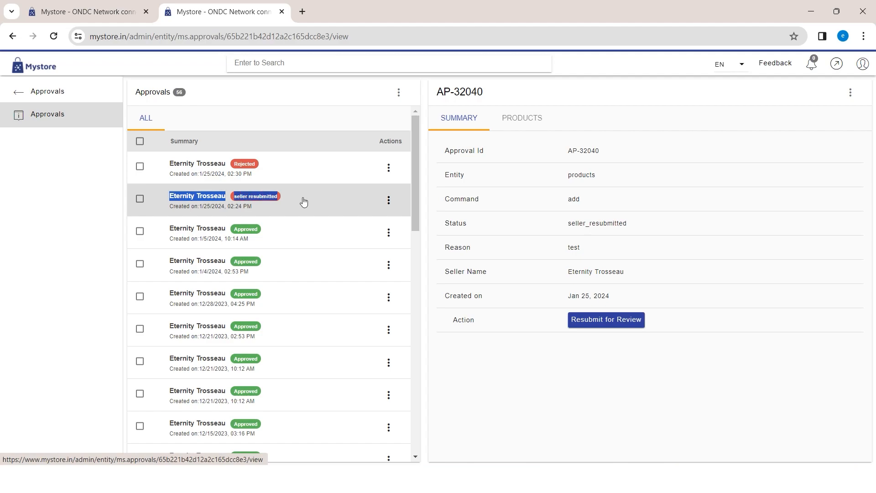
mouse_move(336, 199)
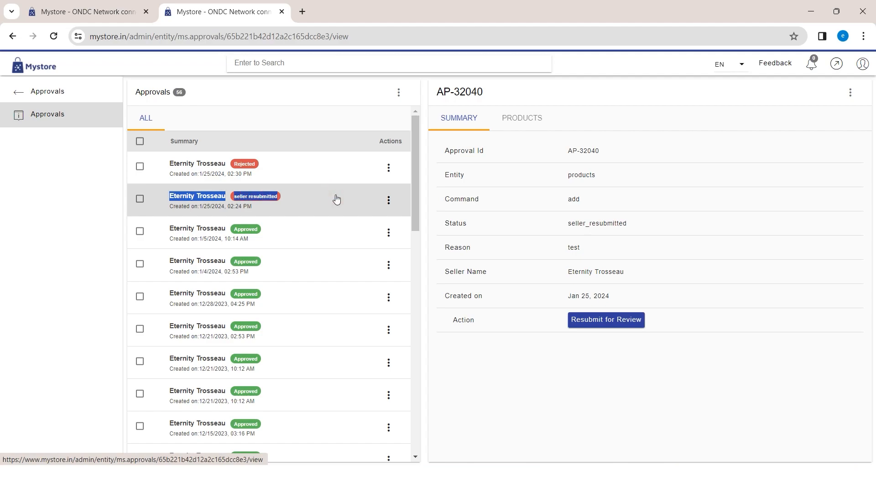